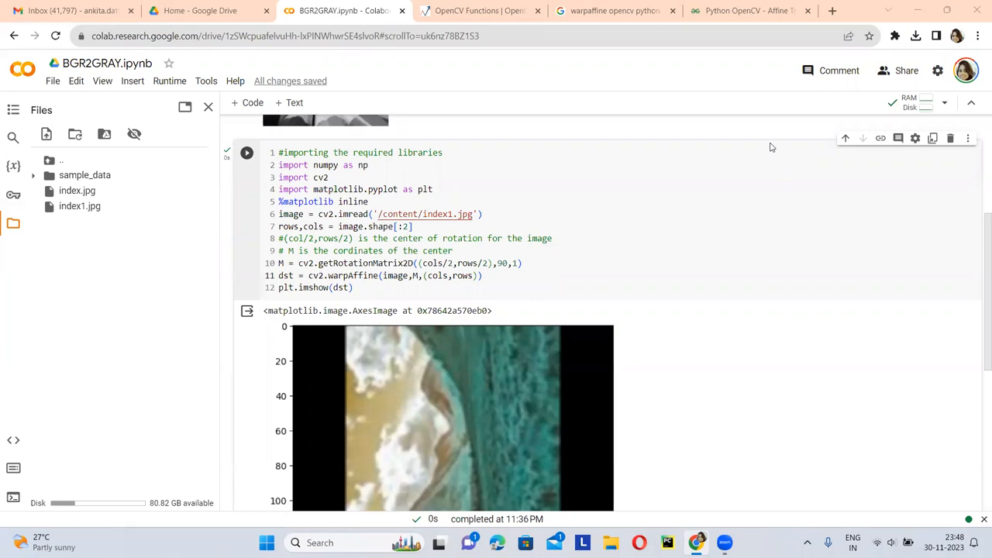
Open index1.jpg from the Files panel to view the original landscape picture.
{"action": "left_click", "coordinate": [80, 205]}
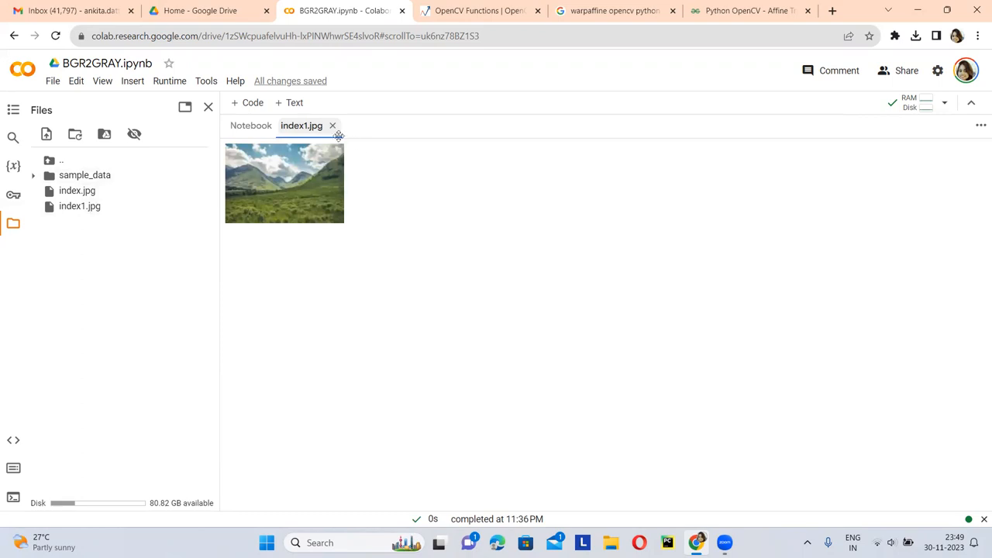
Close the index1.jpg preview and scroll to the warpAffine cell's rotated output.
{"action": "left_click", "coordinate": [251, 125]}
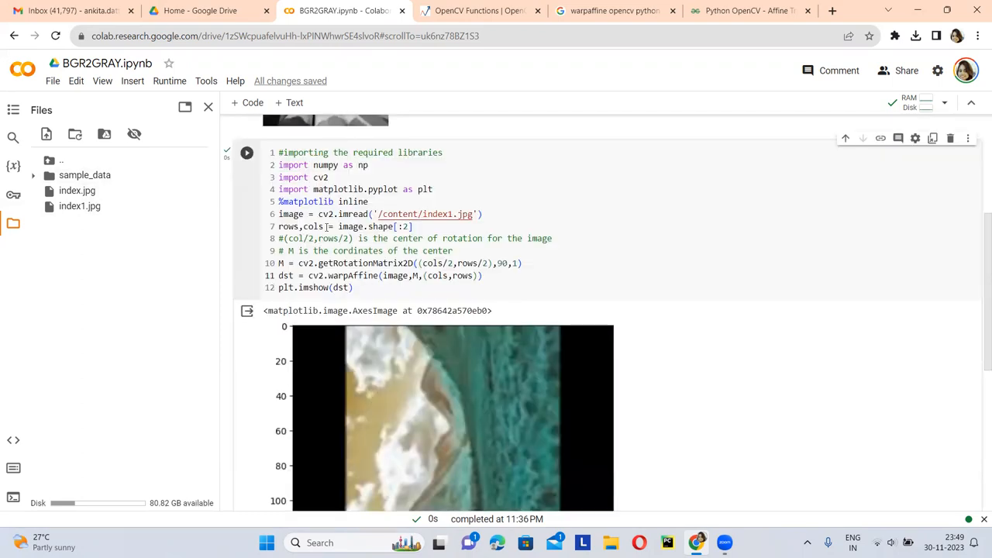
{"action": "mouse_move", "coordinate": [80, 207]}
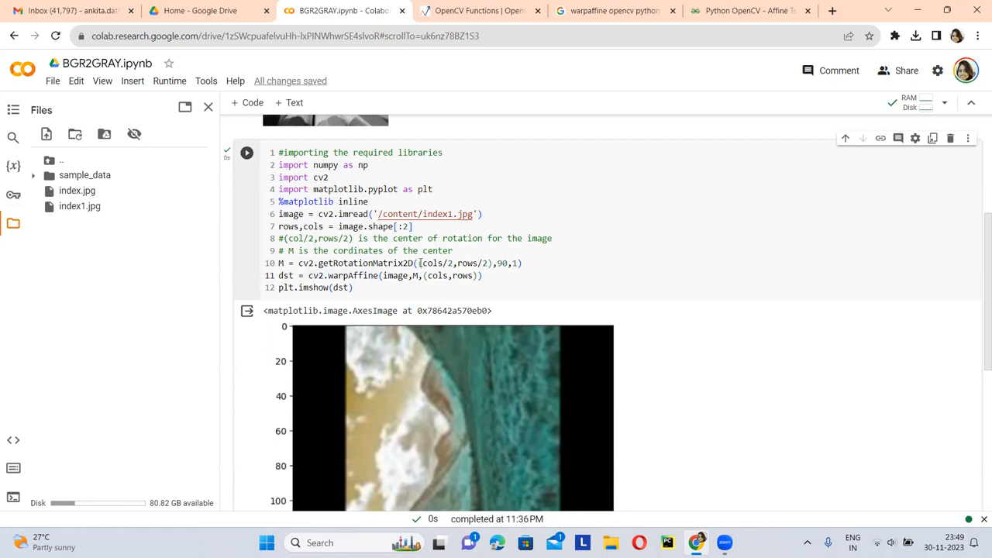
{"action": "scroll", "scroll_direction": "down", "scroll_amount": 3}
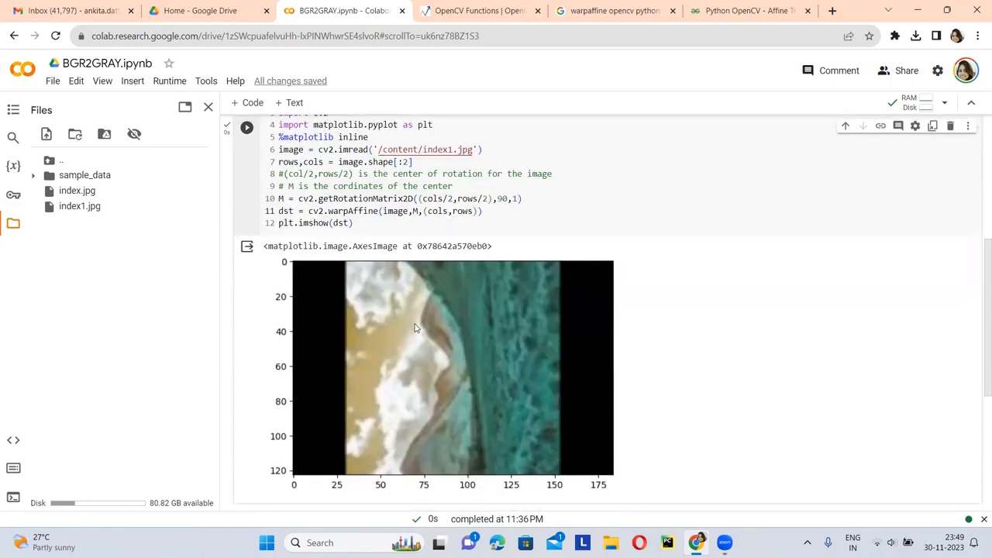
{"action": "mouse_move", "coordinate": [410, 343]}
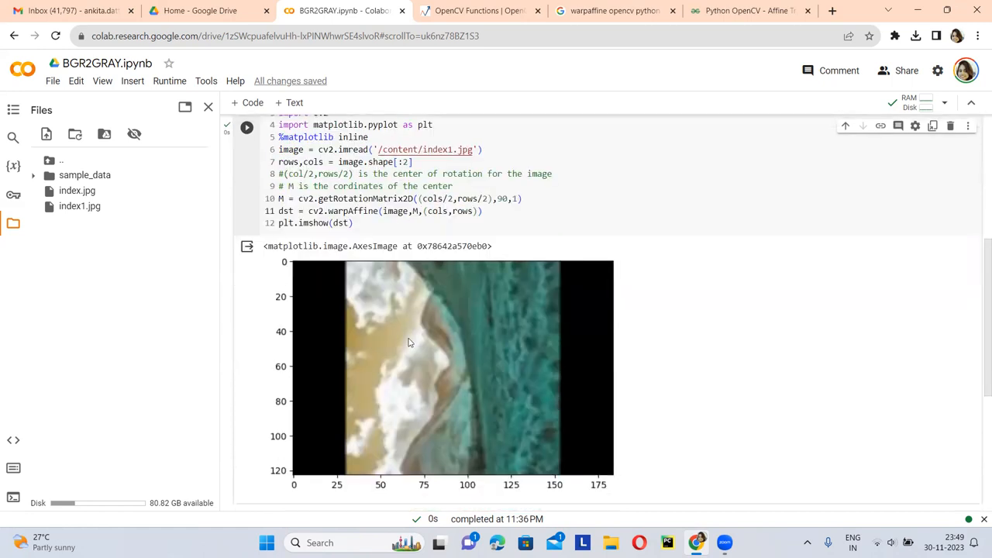